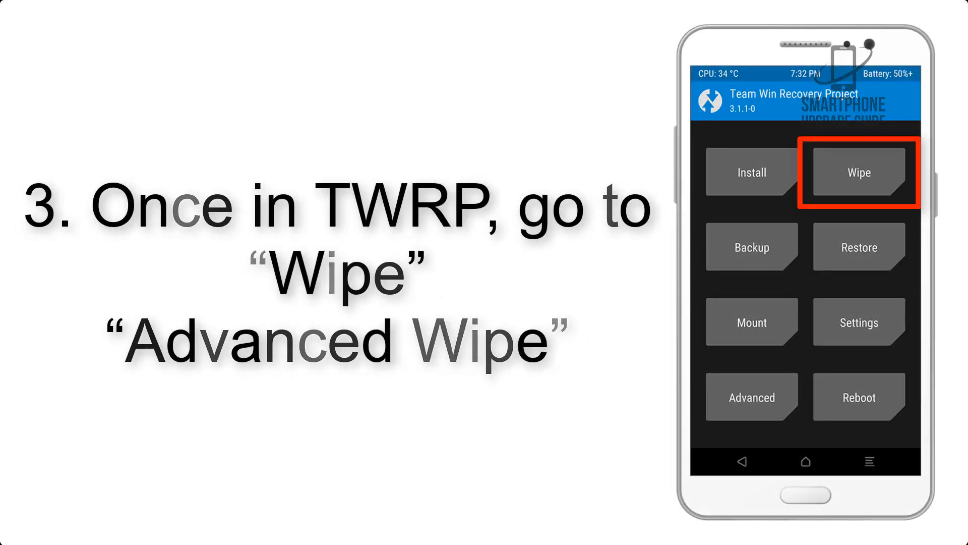
Open TWRP's Advanced Wipe partition list showing Dalvik Cache, System, data and Cache
{"action": "left_click", "coordinate": [857, 173]}
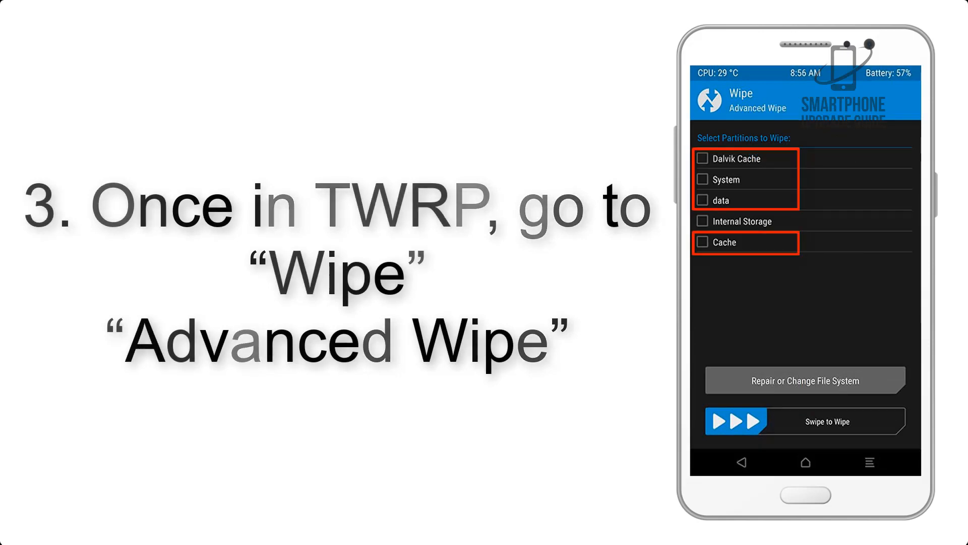